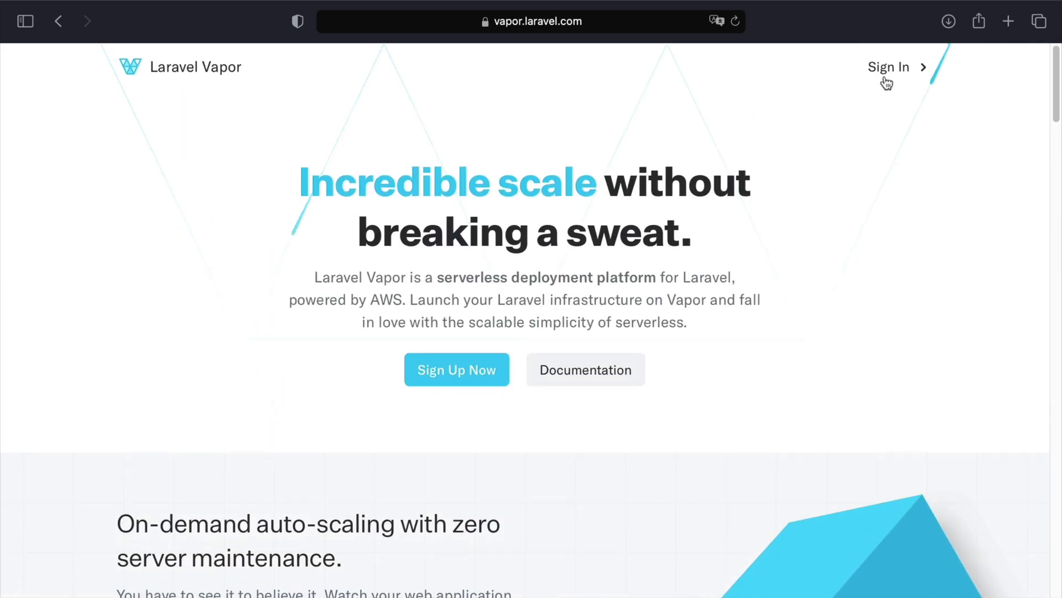
Step: Create the MySQL 5.7 Serverless database 'my-database' on my-network-1 and dismiss the credentials
left_click(888, 67)
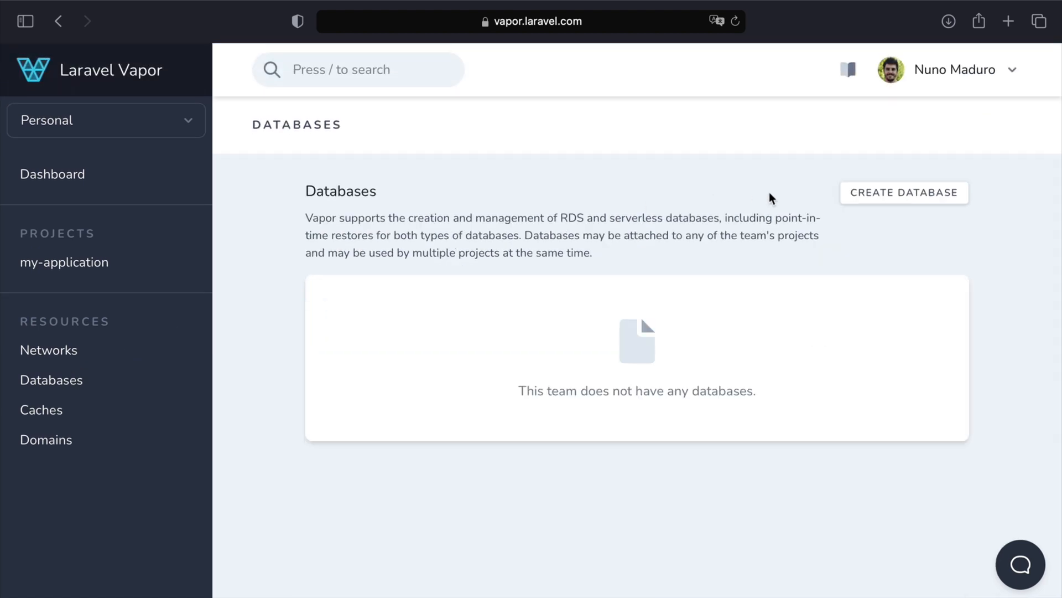
left_click(903, 192)
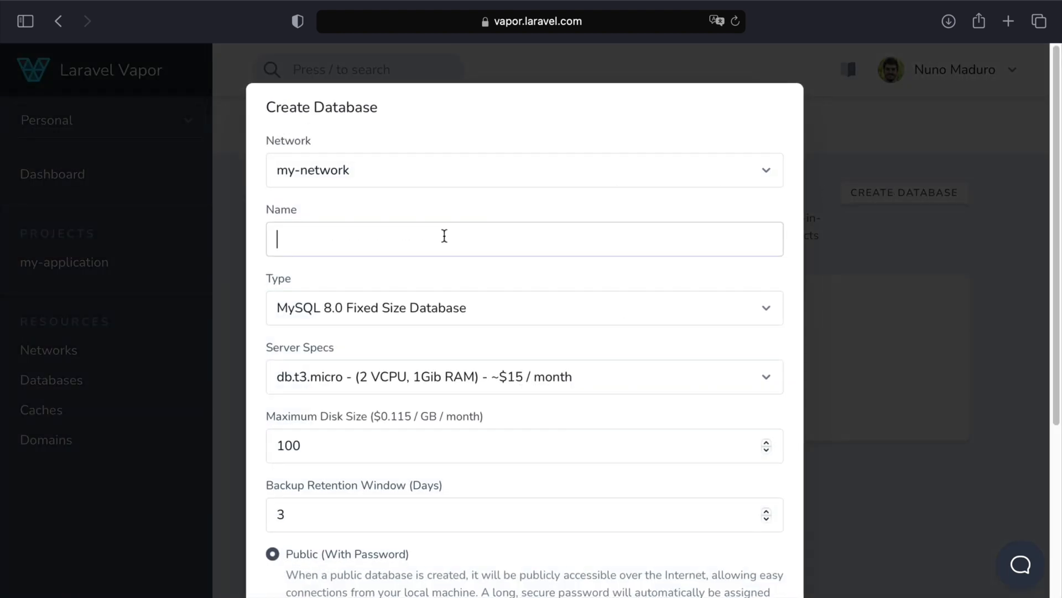
type("my-database")
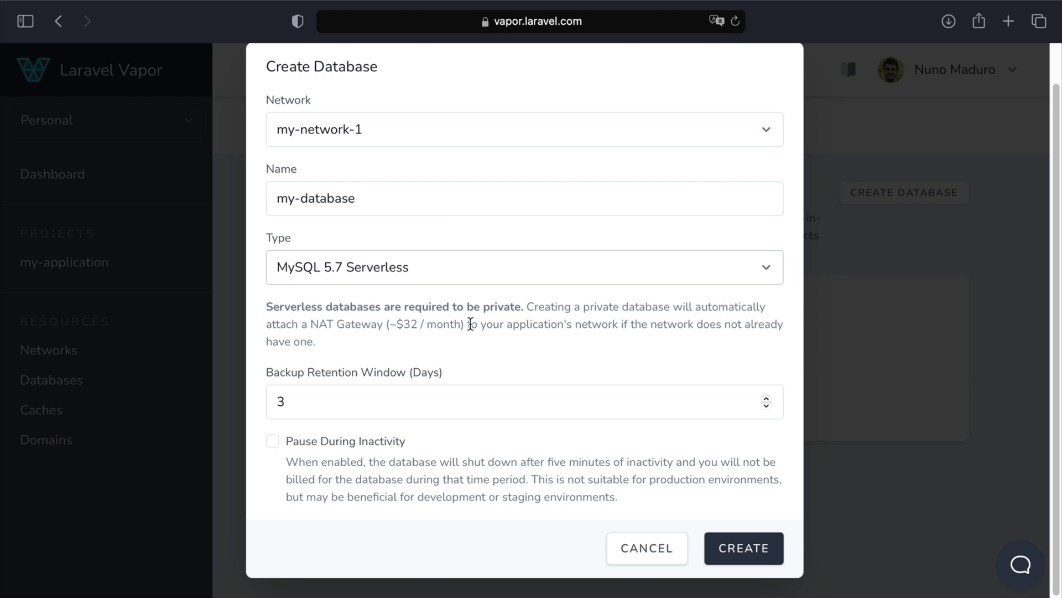
left_click(743, 547)
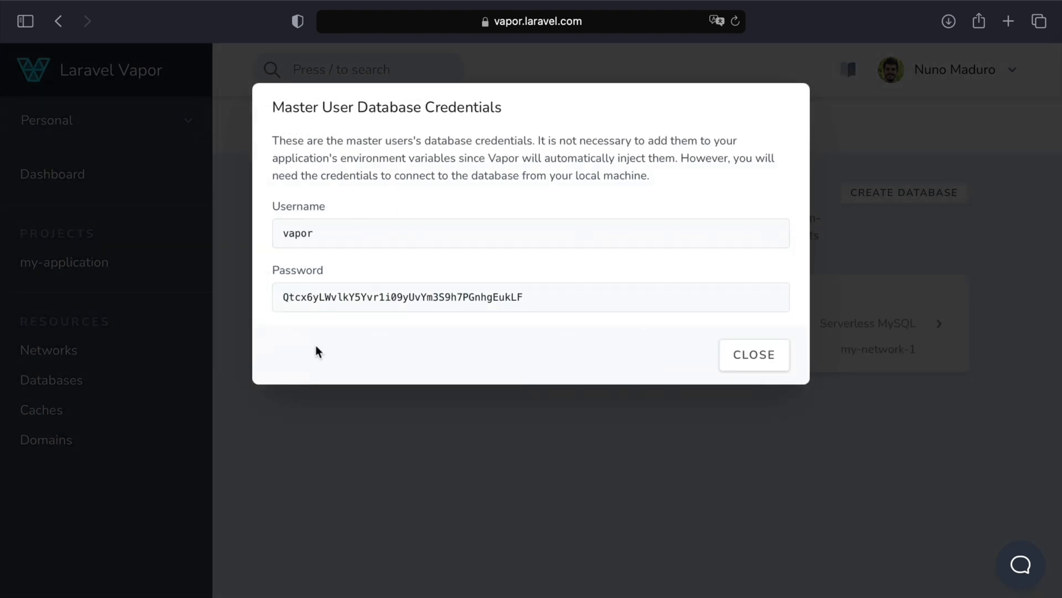
left_click(753, 354)
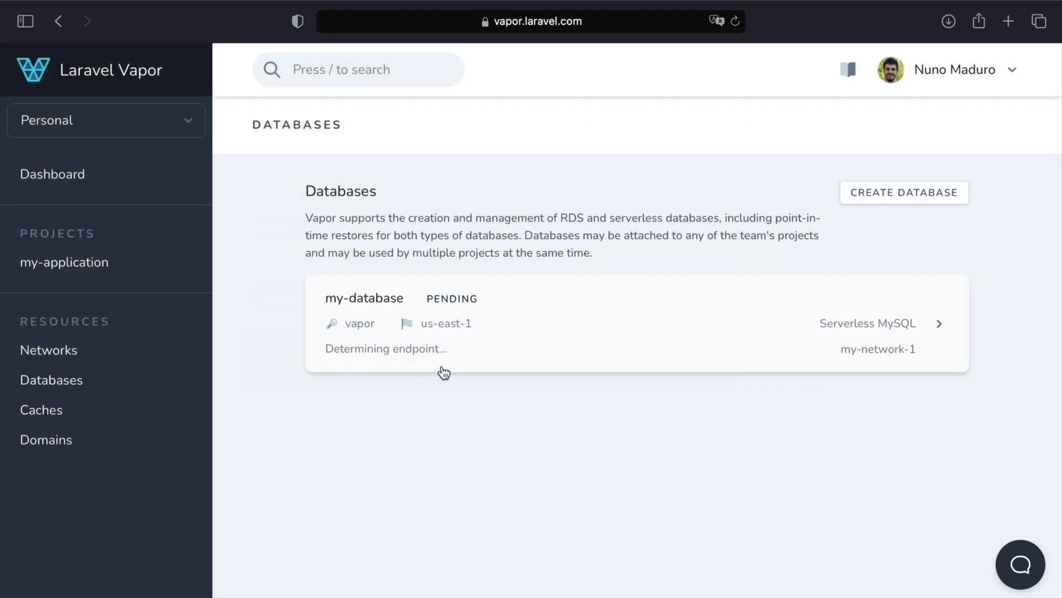
mouse_move(53, 398)
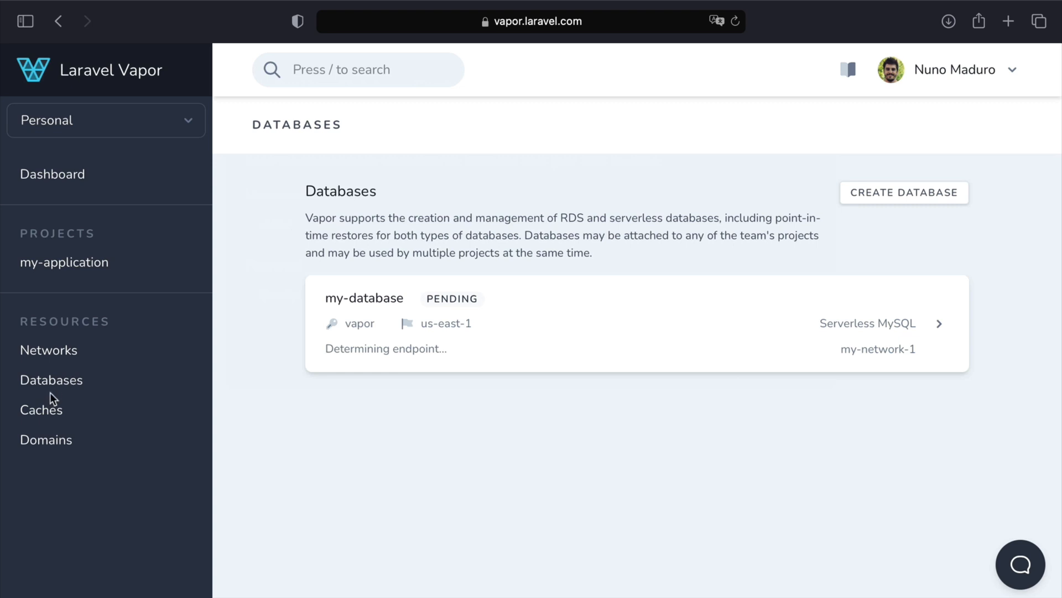
Step: Scale the my-cache cache to 2 nodes from the Caches list
left_click(41, 409)
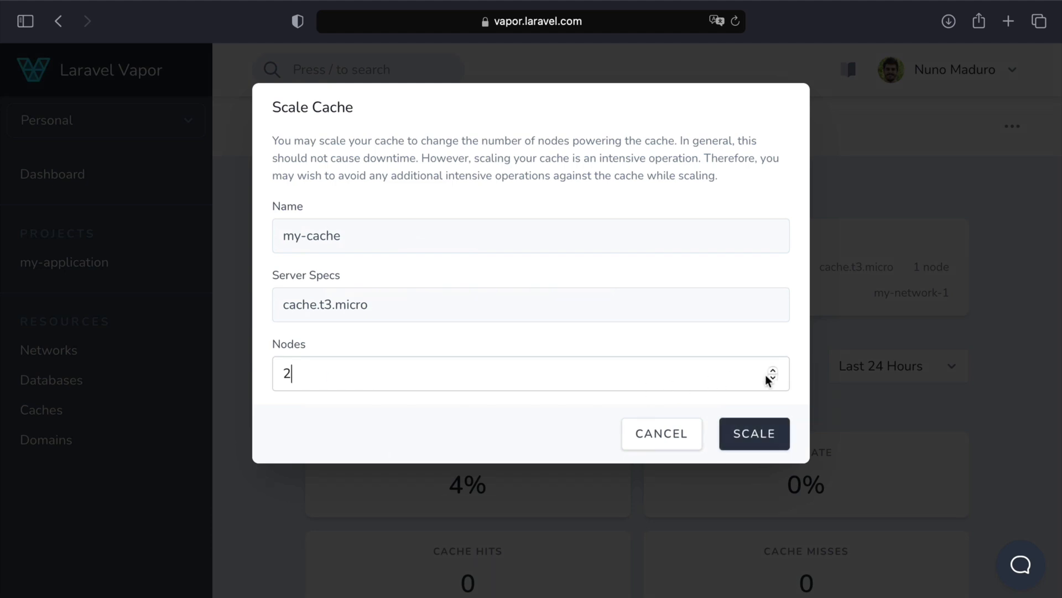
left_click(755, 433)
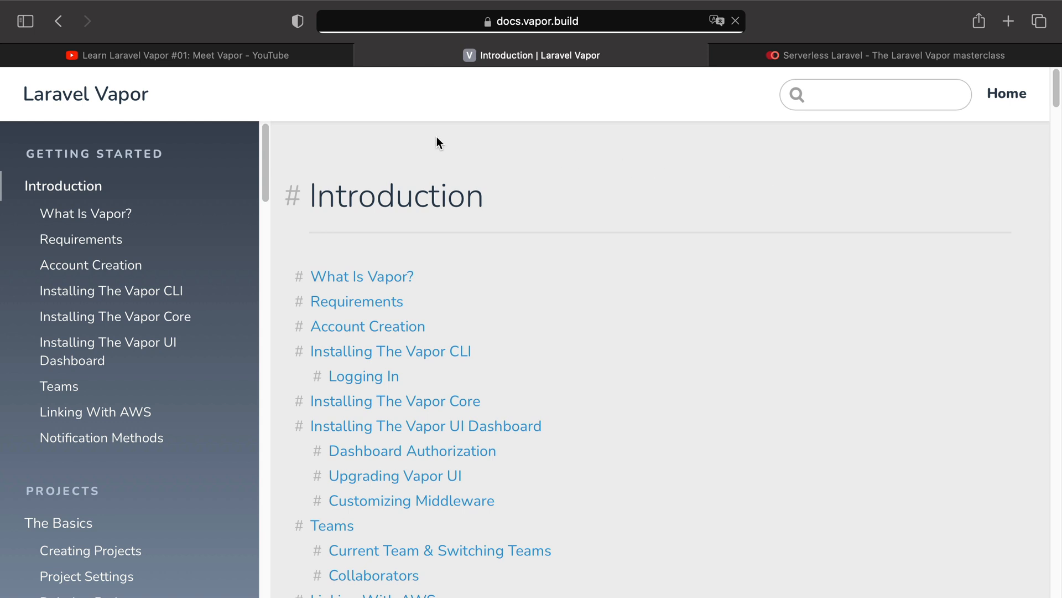
Step: Show the Binary Responses section under Development in the Vapor docs sidebar
scroll("down", 3)
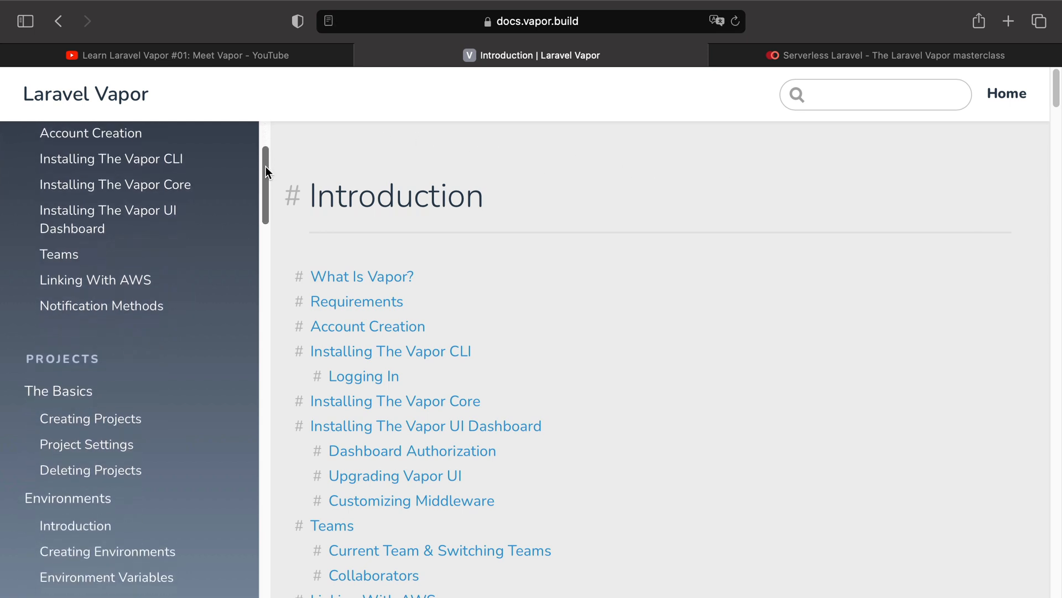
scroll("down", 3)
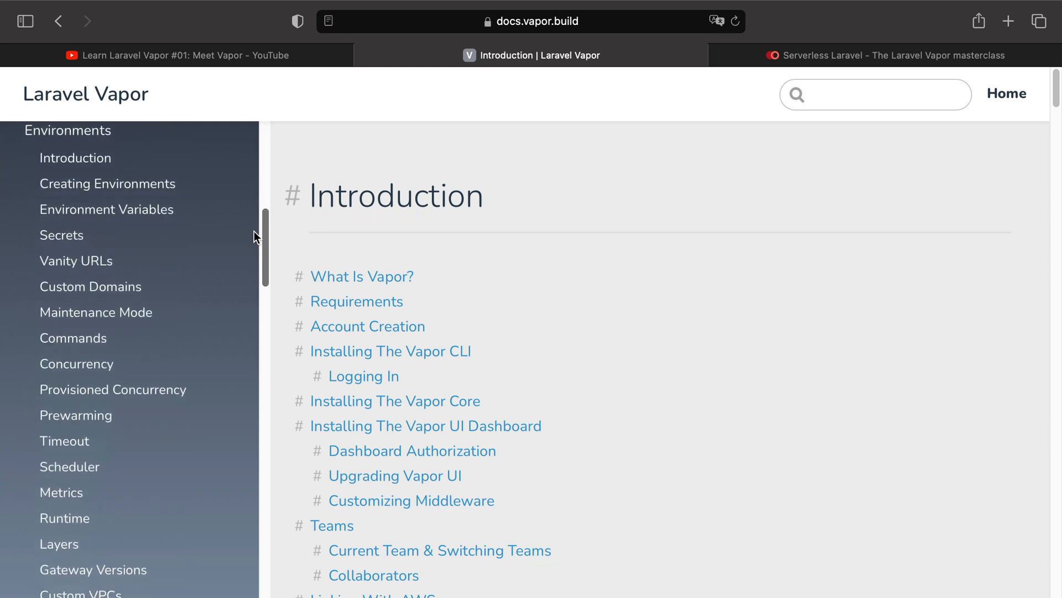
scroll("down", 3)
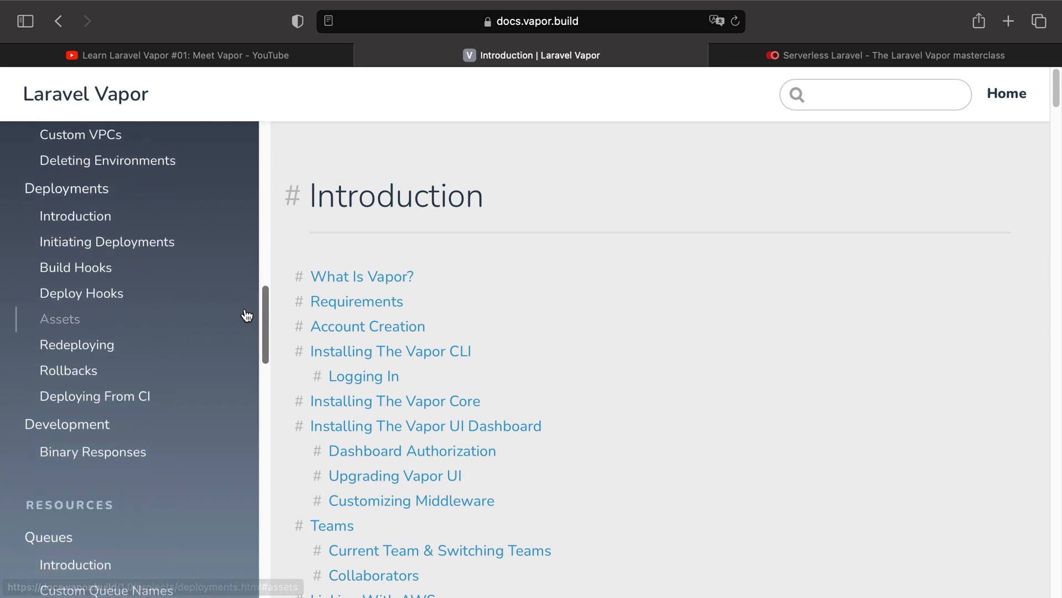
left_click(93, 452)
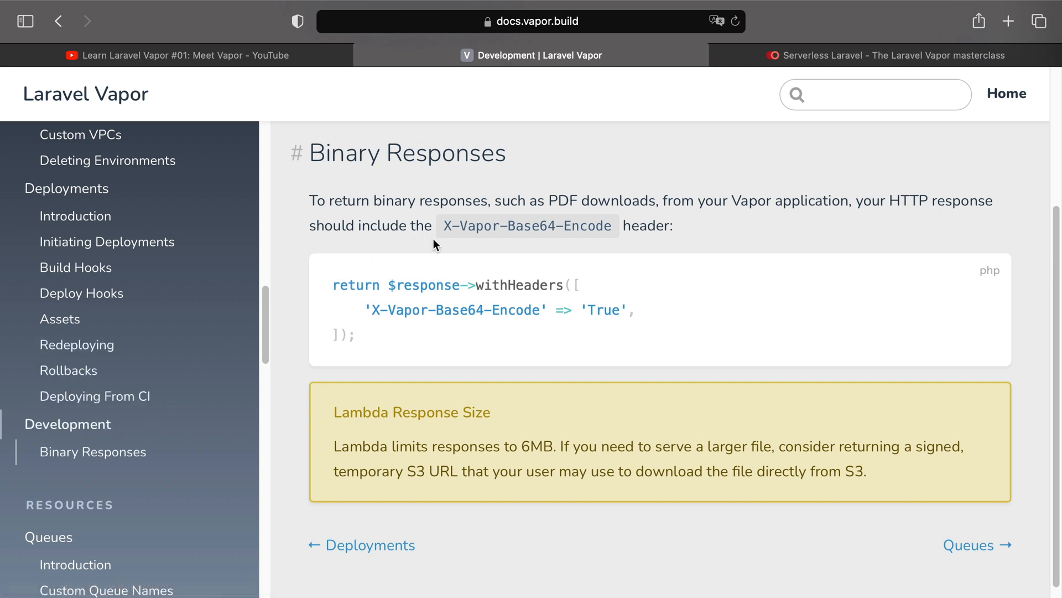
mouse_move(571, 166)
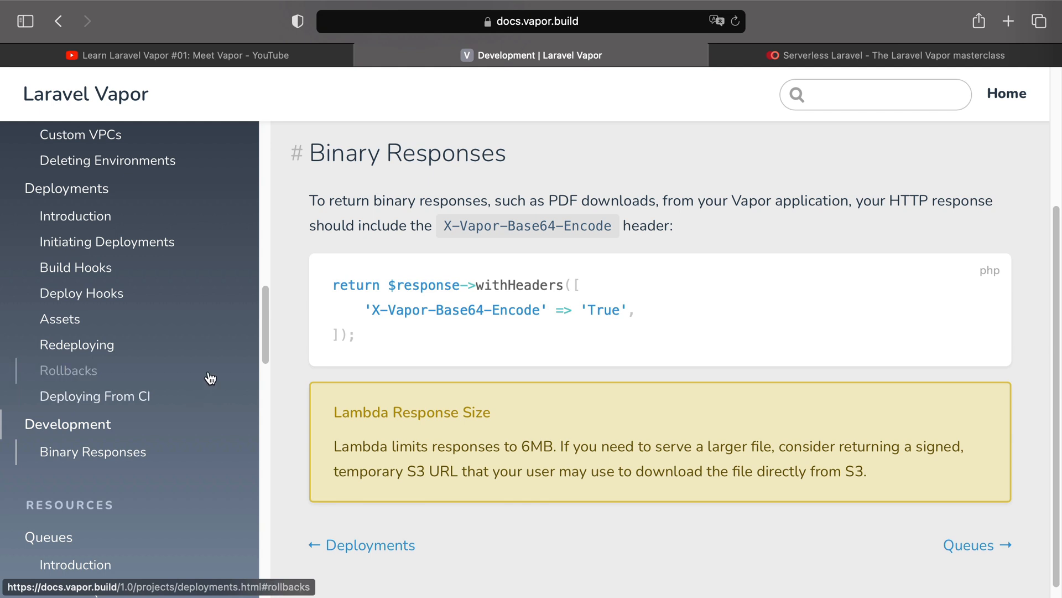
mouse_move(197, 275)
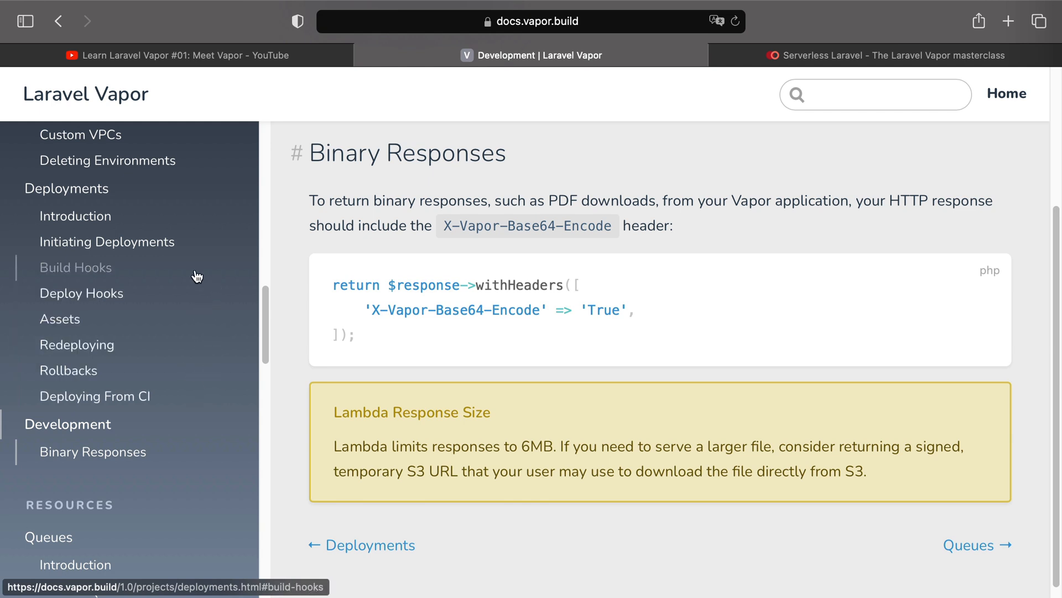
left_click(881, 55)
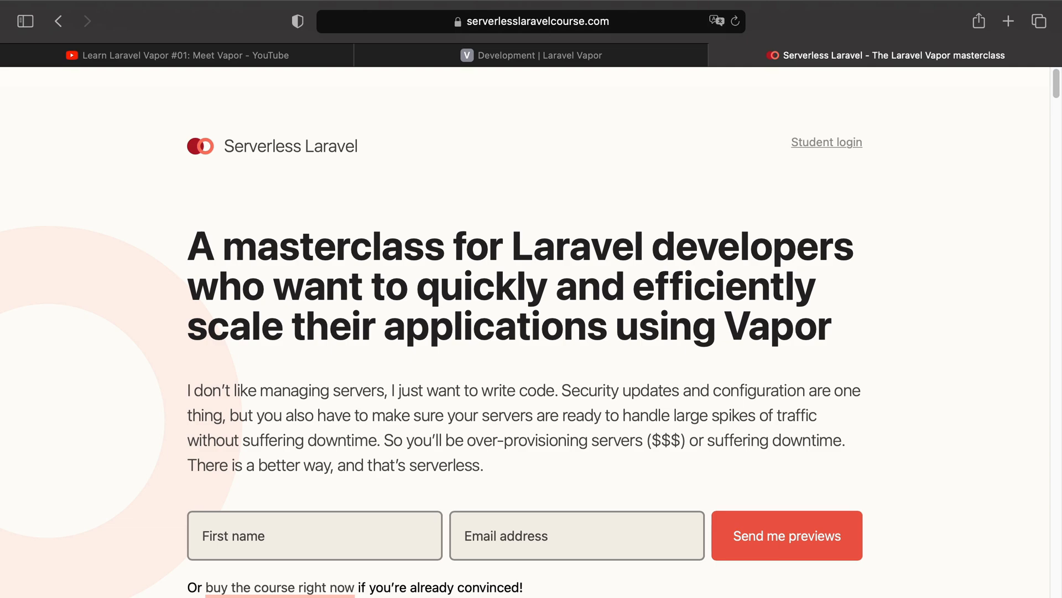
Step: Scroll the course page down to the Advanced environment configuration lessons, including Build Hooks vs Deploy Hooks
scroll("down", 3)
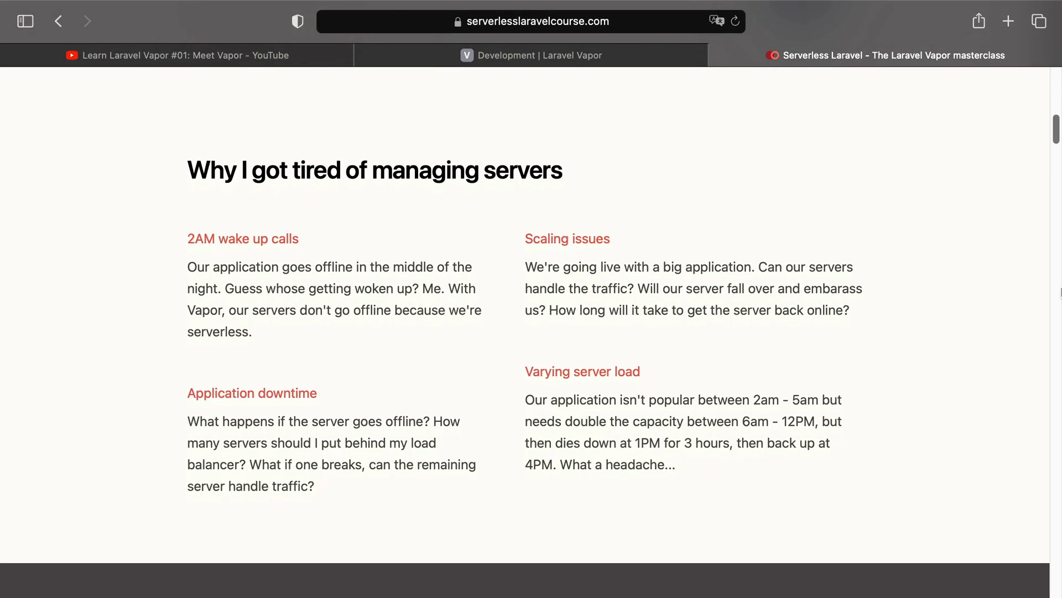
scroll("down", 3)
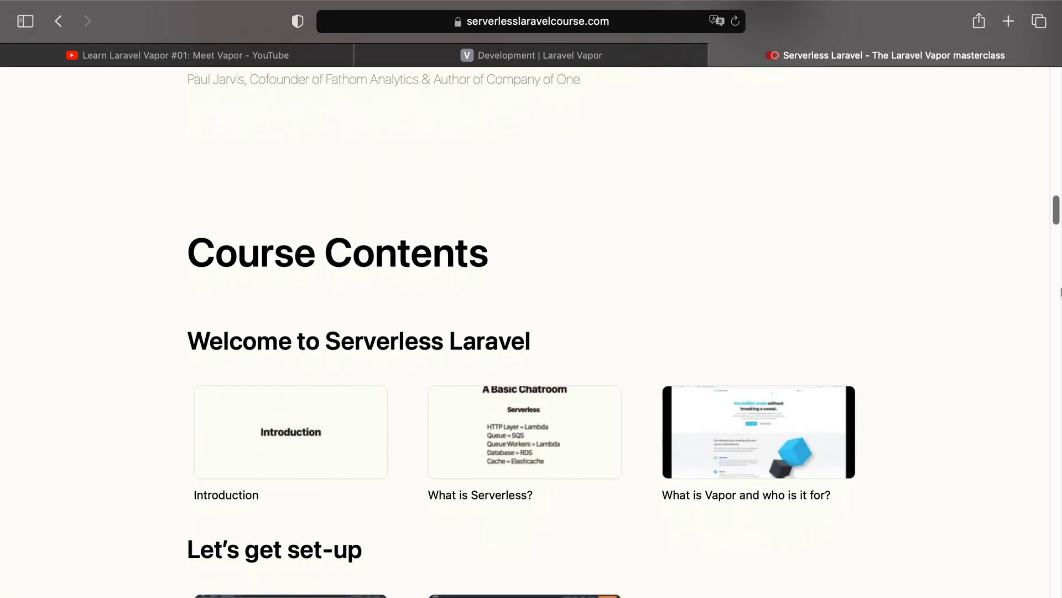
scroll("down", 3)
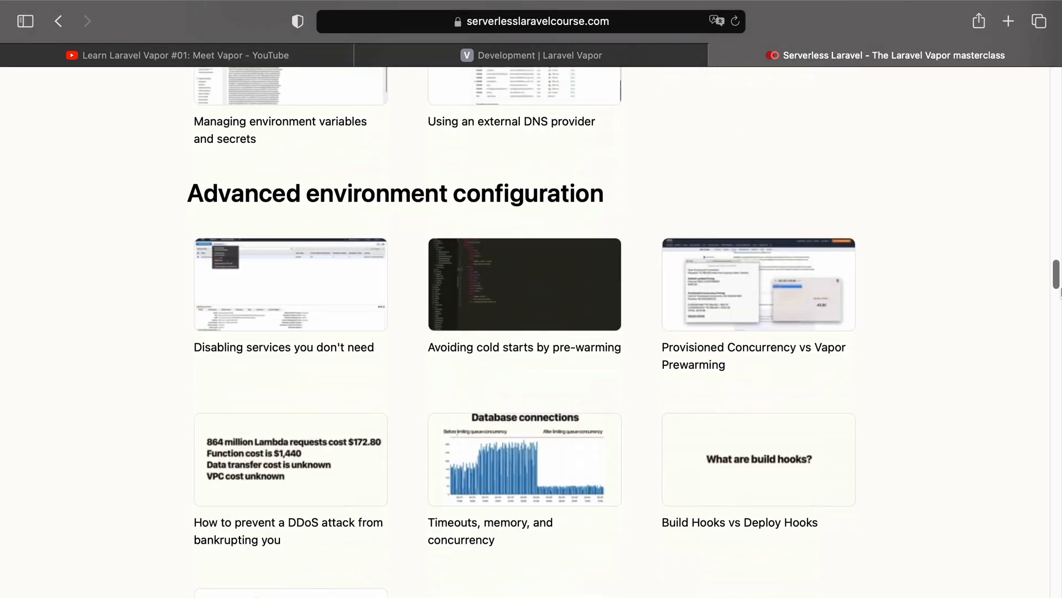
scroll("down", 3)
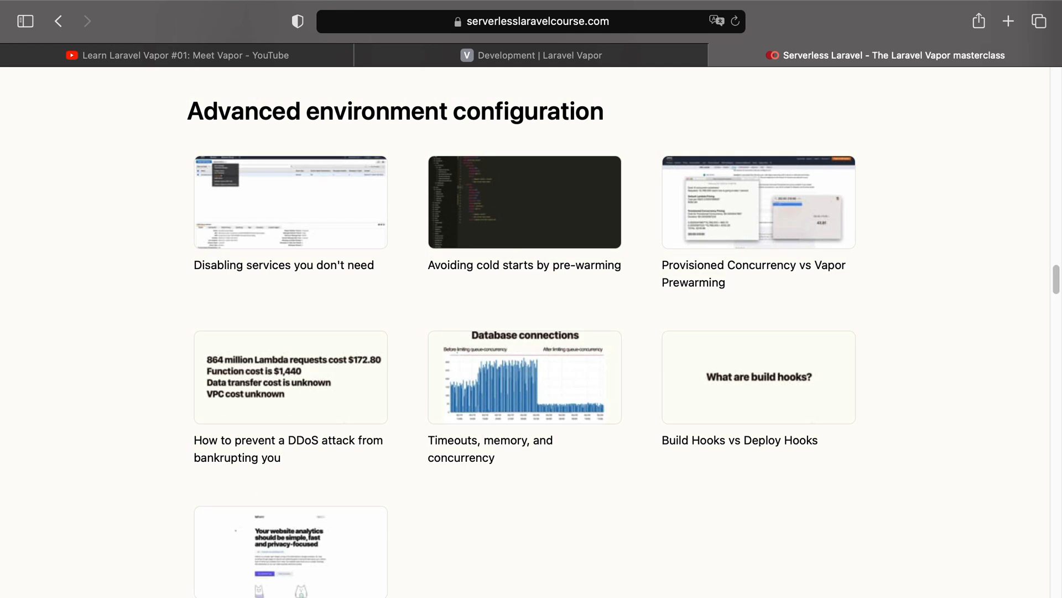
mouse_move(408, 278)
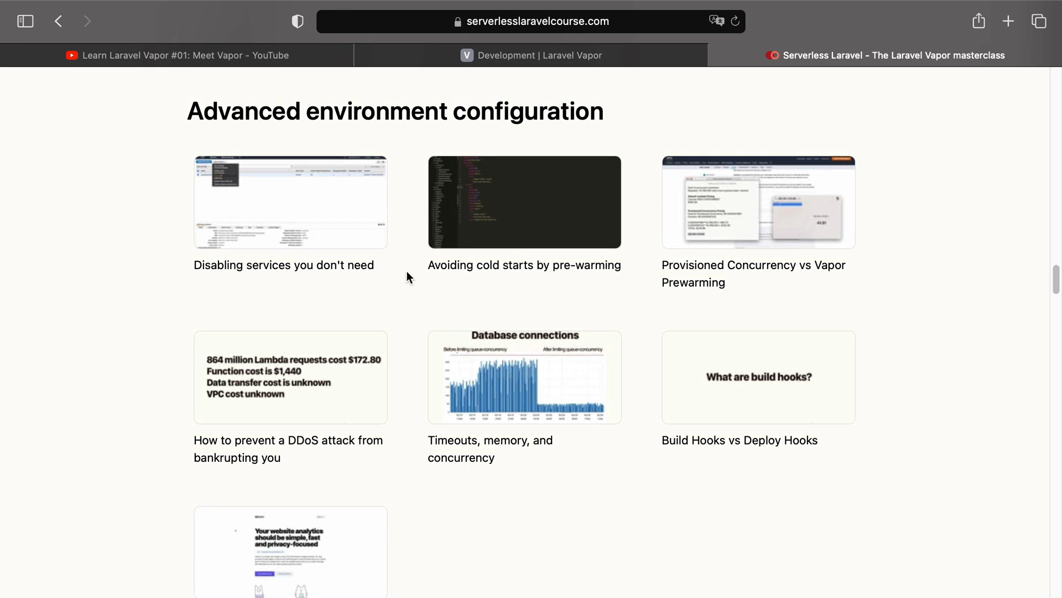
mouse_move(408, 278)
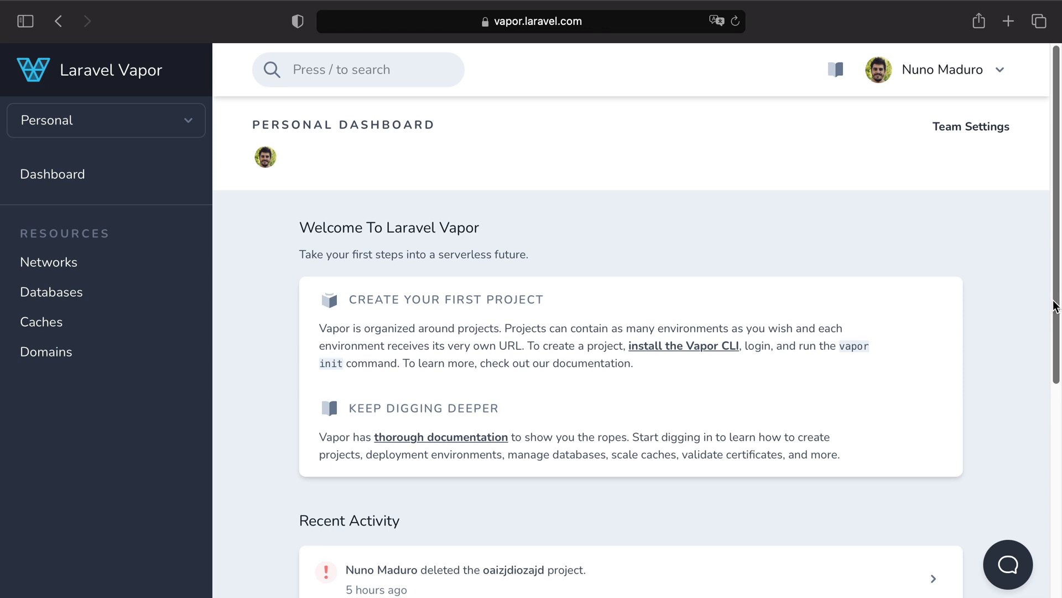
mouse_move(1007, 564)
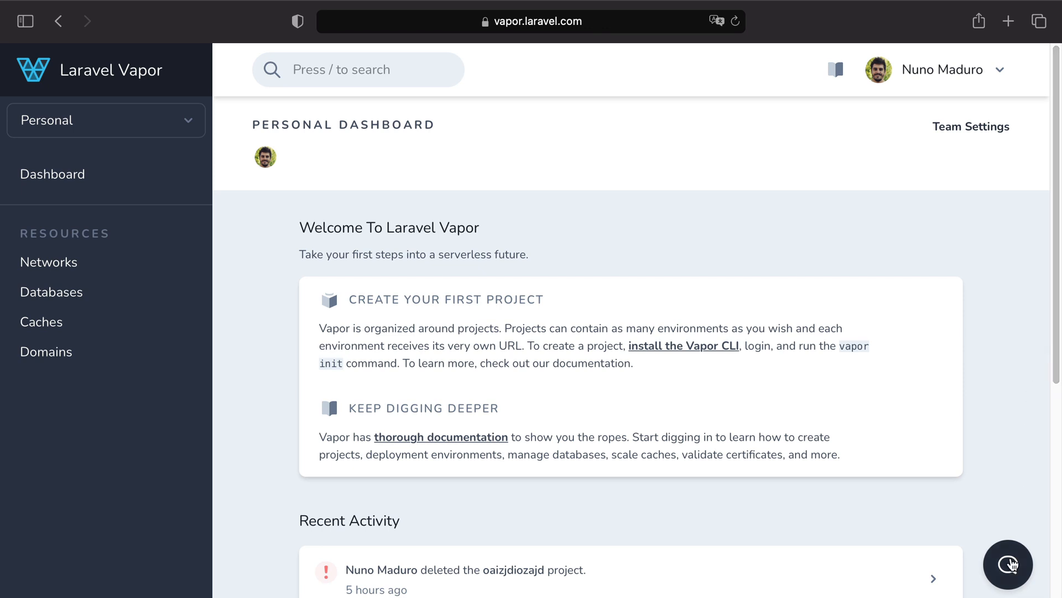
Step: Open the Send a message support panel via the bottom-right chat bubble
left_click(1007, 565)
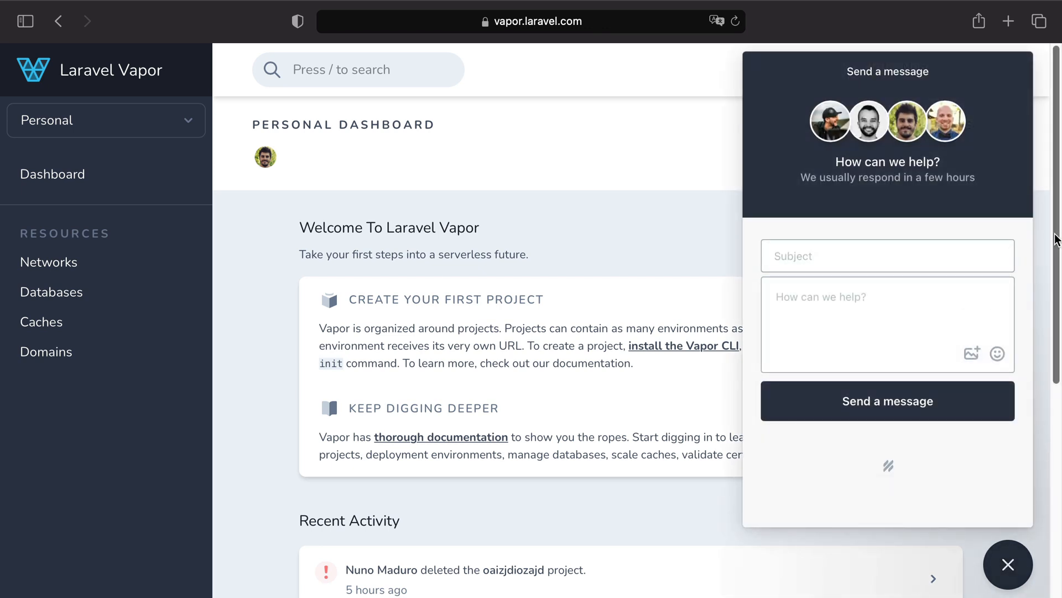